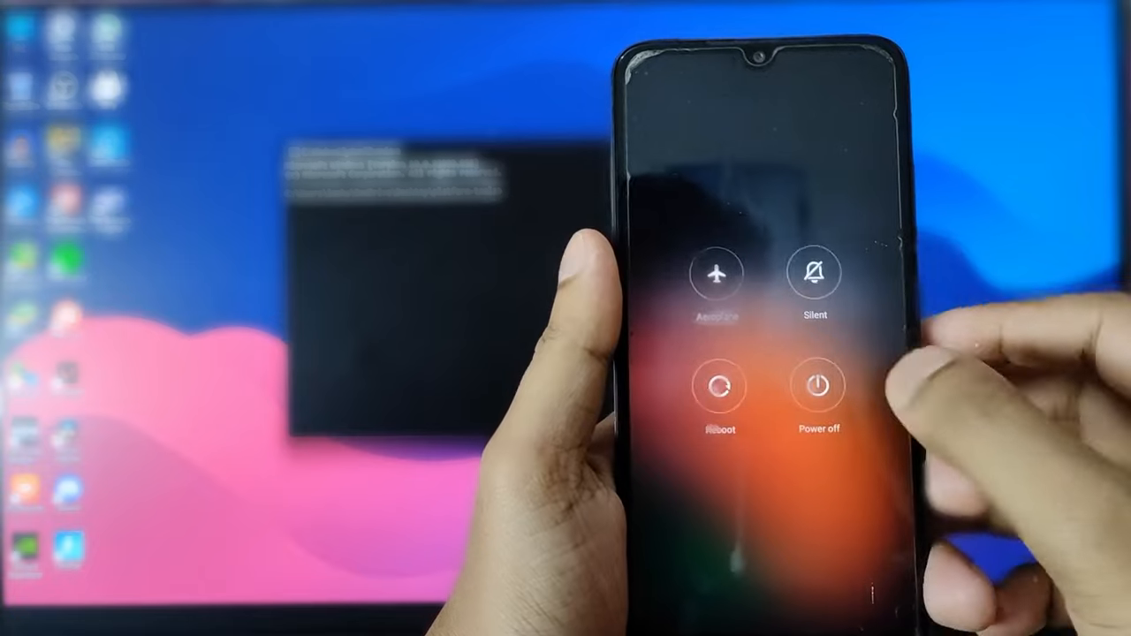
Return to the Command Prompt window in the platform-tools folder with the phone connected.
click(820, 389)
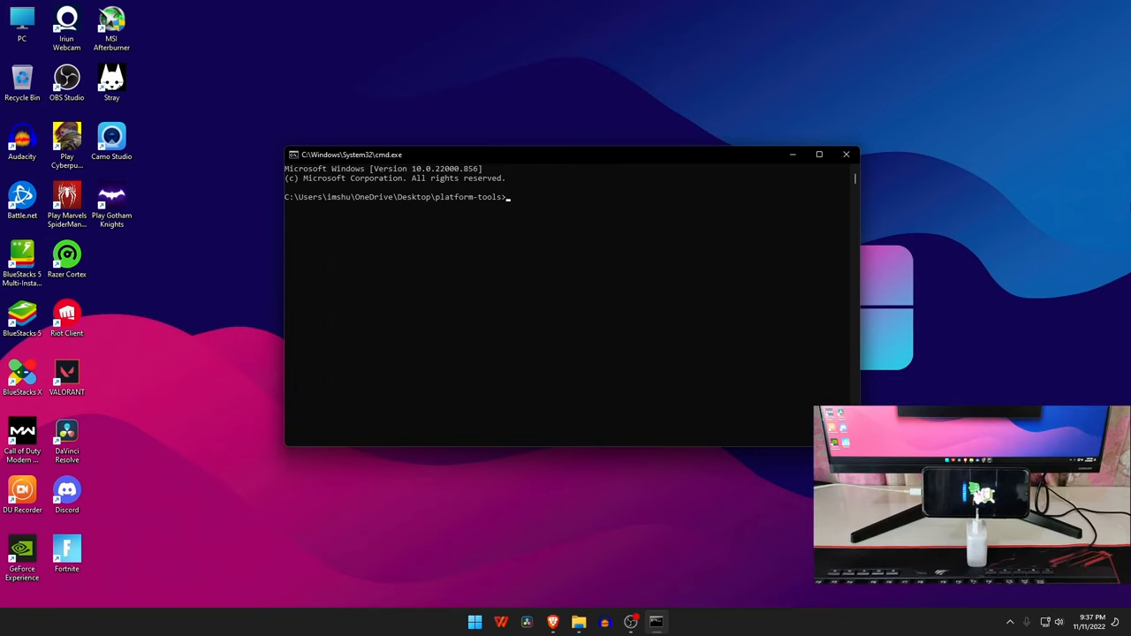
Run 'fastboot devices' to confirm the phone's serial appears in fastboot mode.
text(fa)
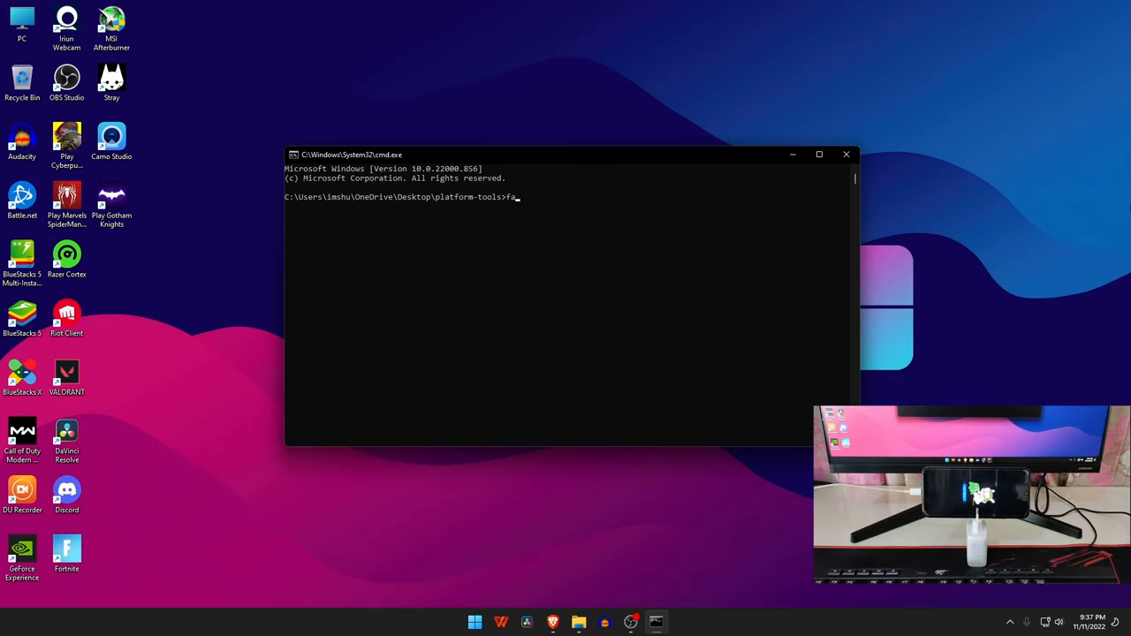
text(stboot de)
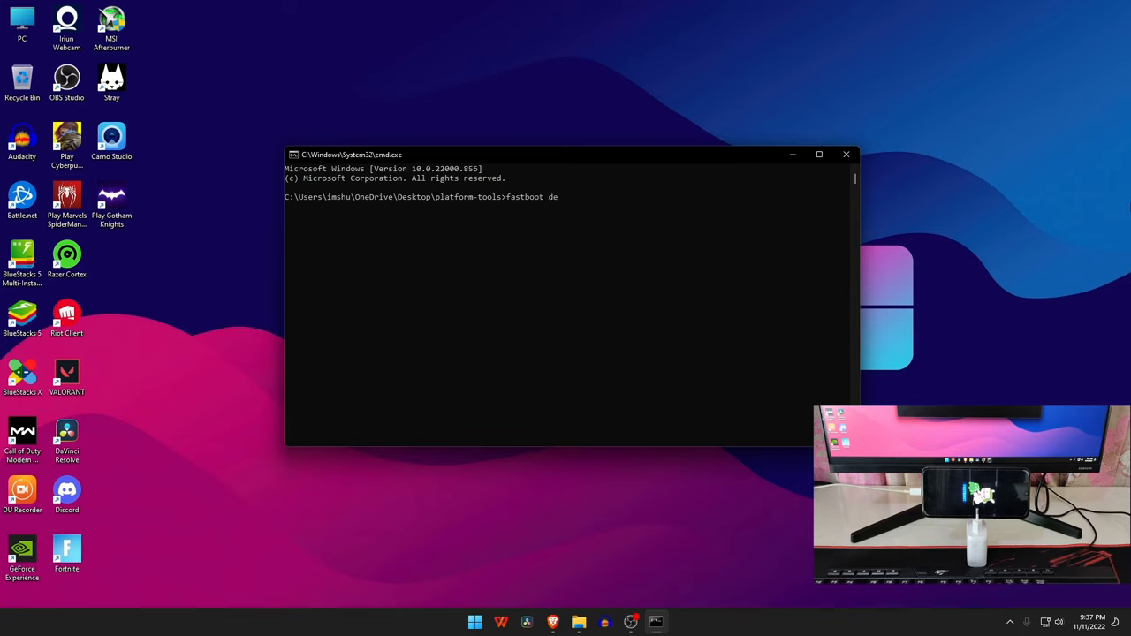
text(vice)
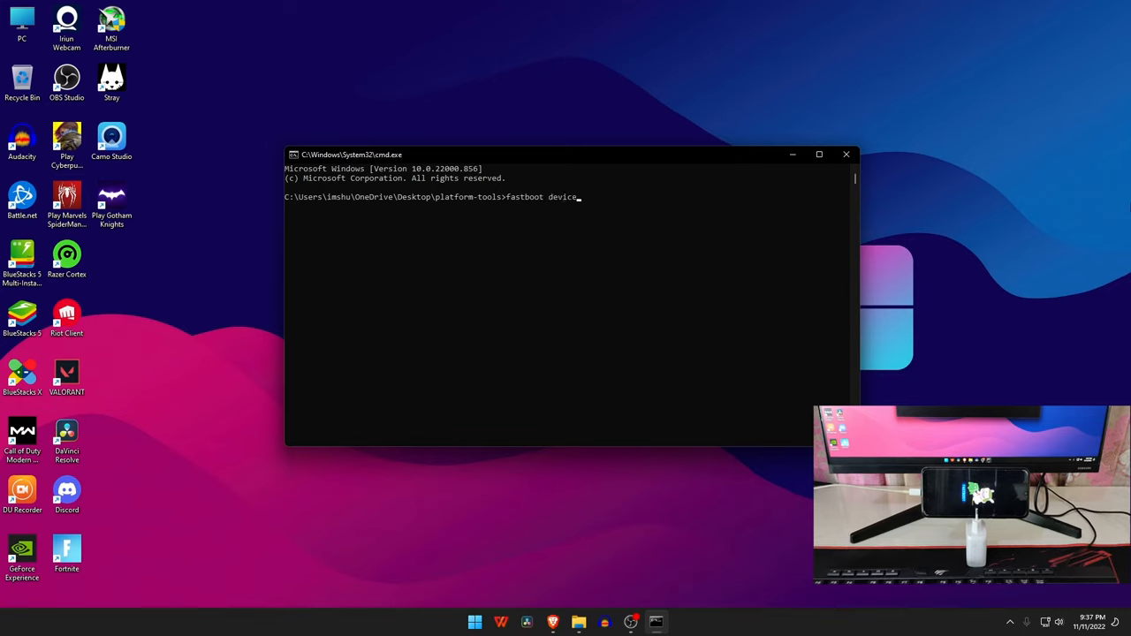
text(s)
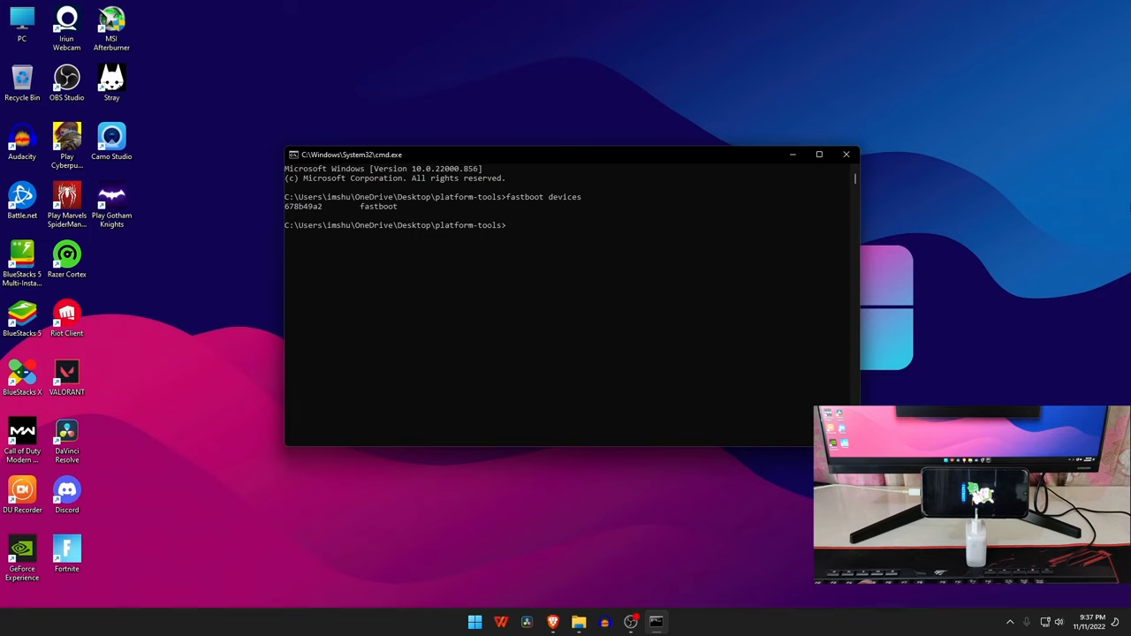
Run 'fastboot boot' with the TWRP image so the phone boots into TWRP recovery.
text(f)
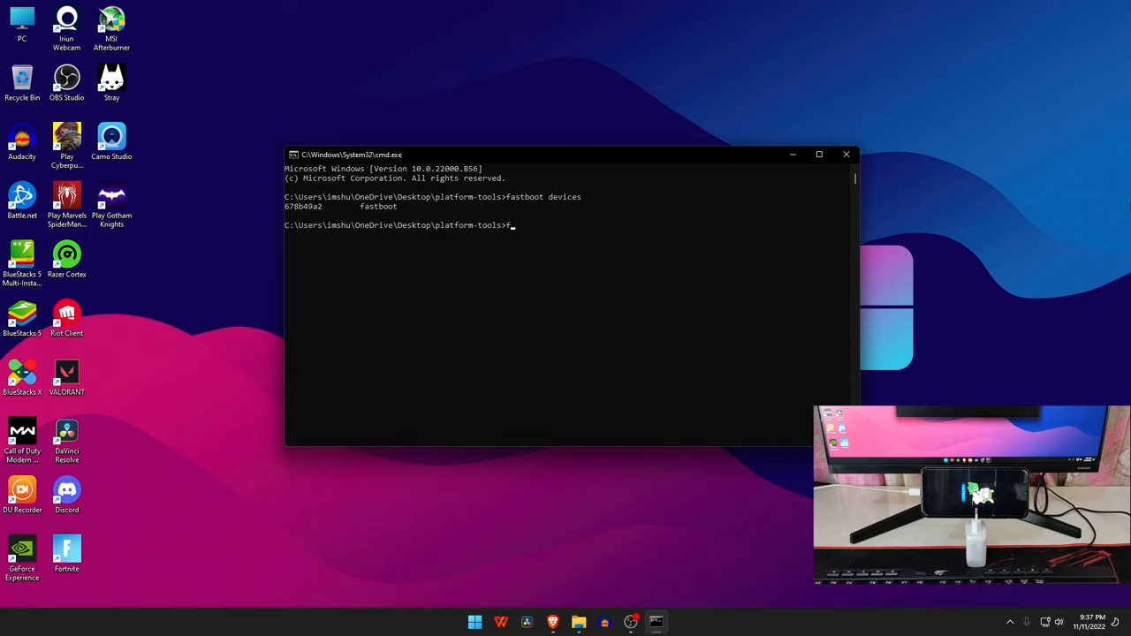
text(astbo)
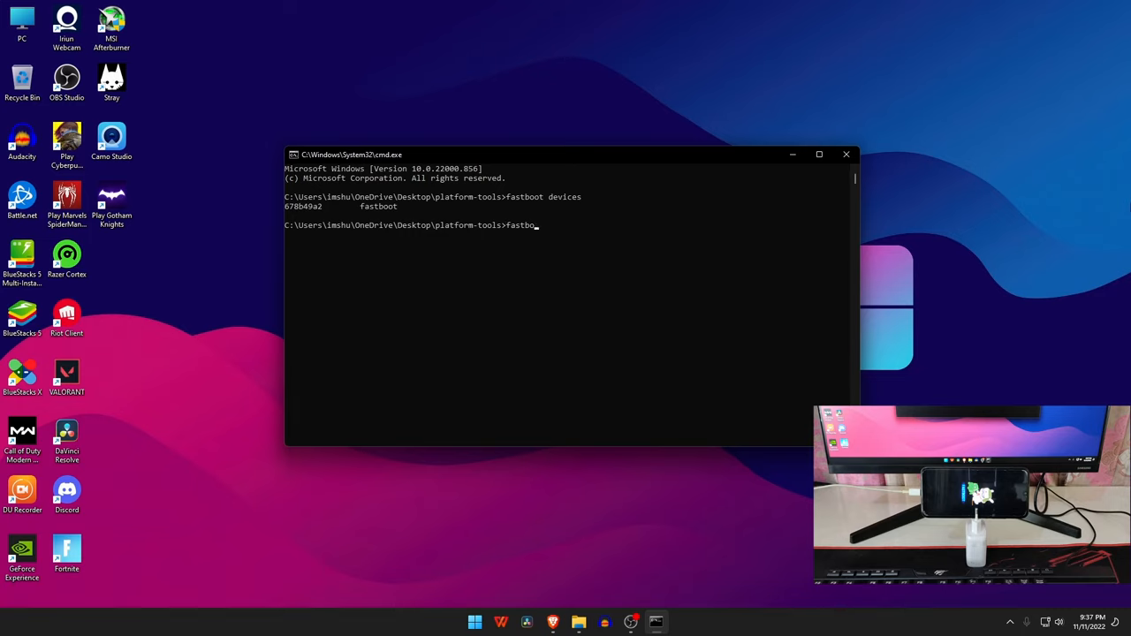
text(ot)
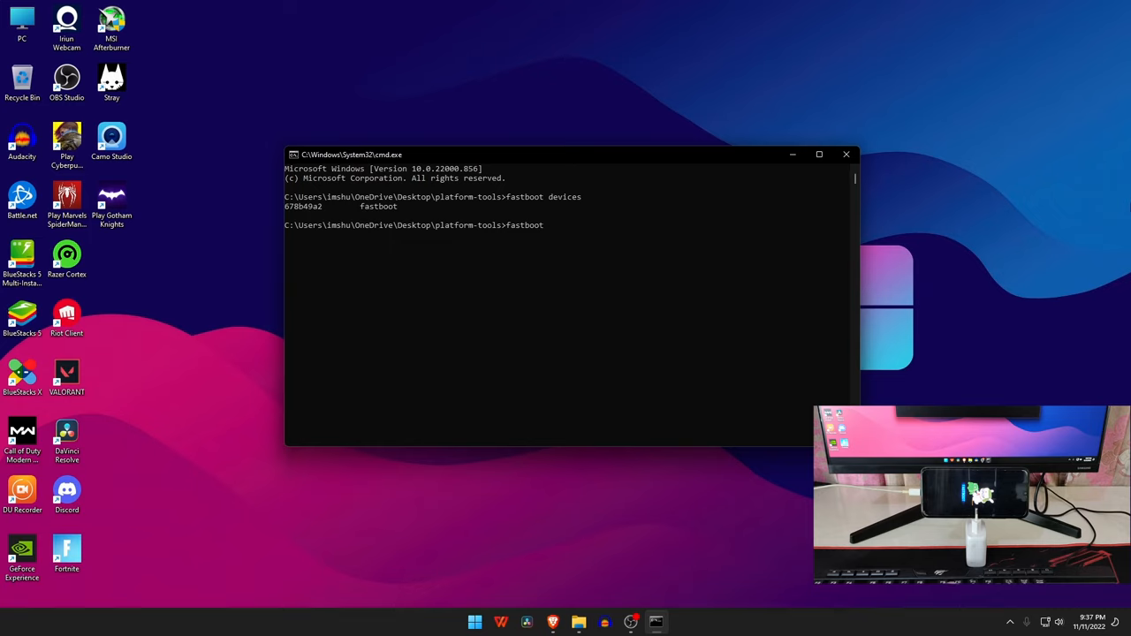
text(boot)
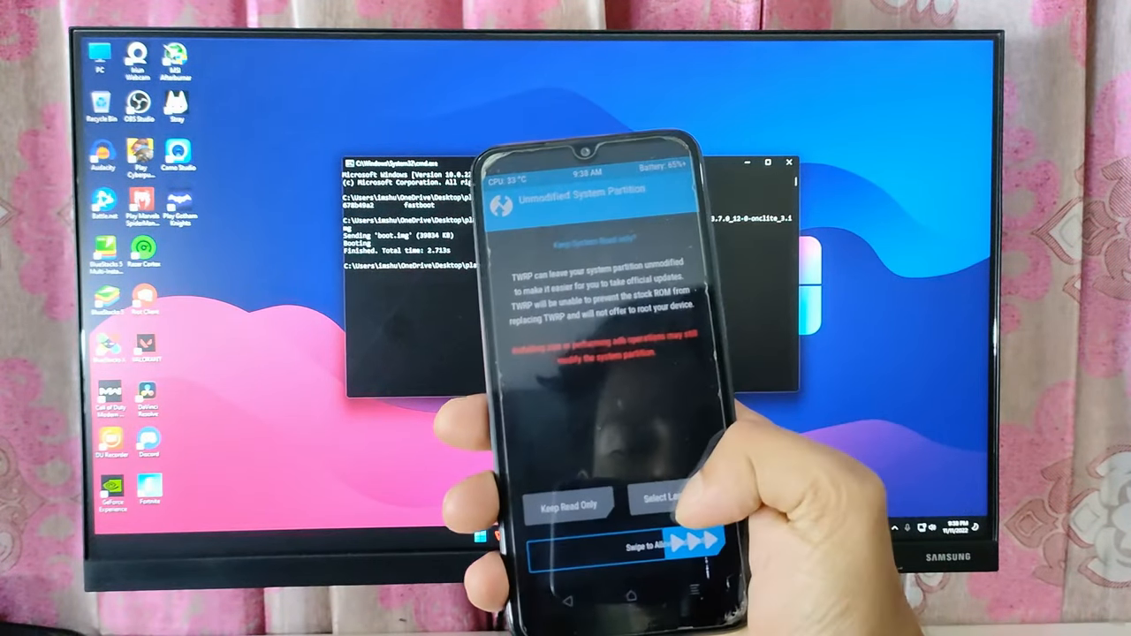
Allow TWRP to modify the system partition and wipe the phone's data storage.
drag(565, 548, 707, 548)
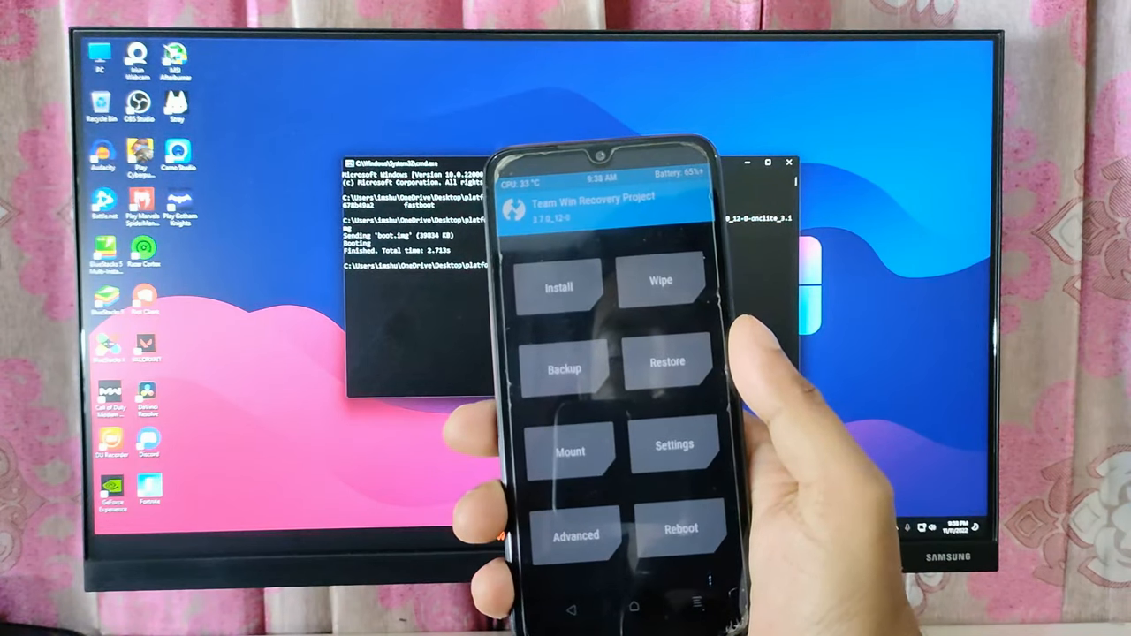
click(661, 279)
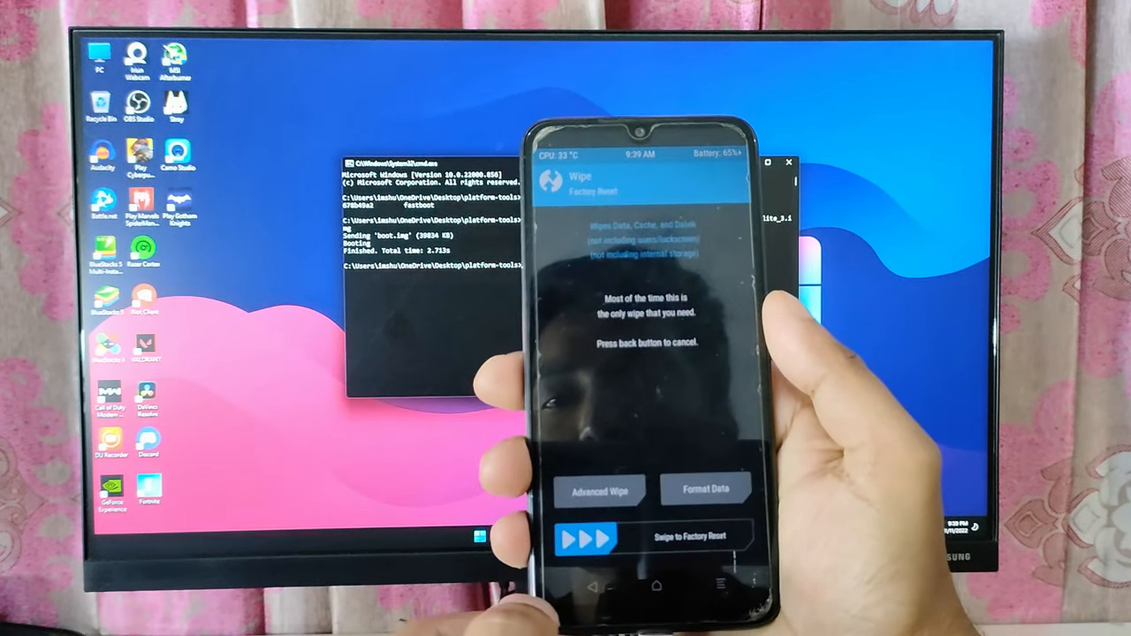
click(601, 487)
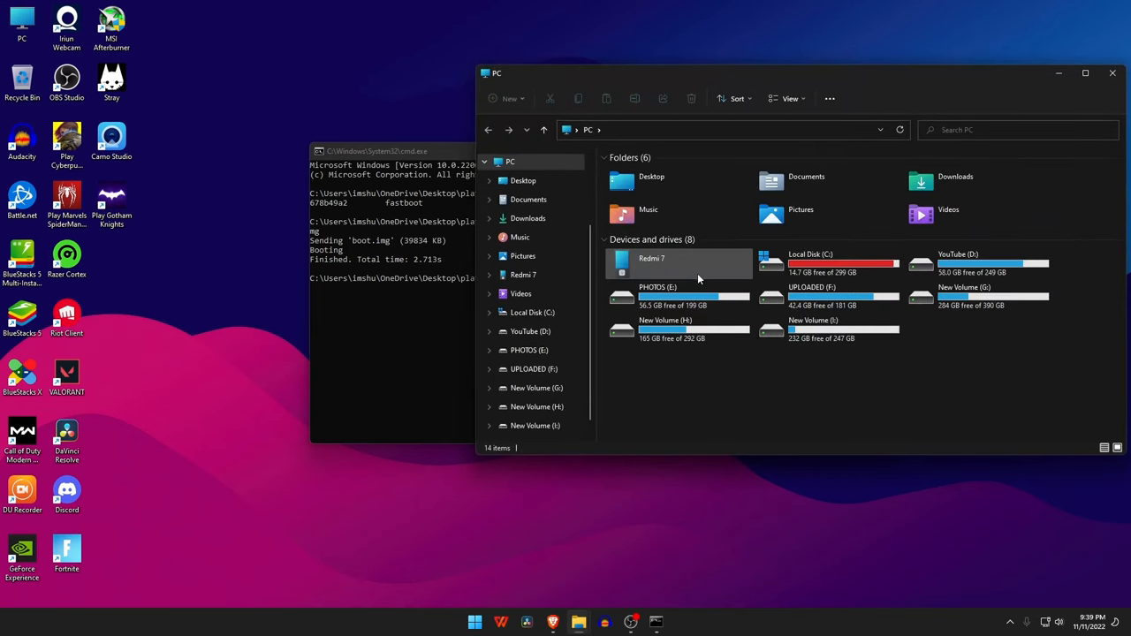
Copy the Disable_Dm-Verity_ForceEncrypt zip to phone storage and reach TWRP's Install Zip list.
double_click(650, 259)
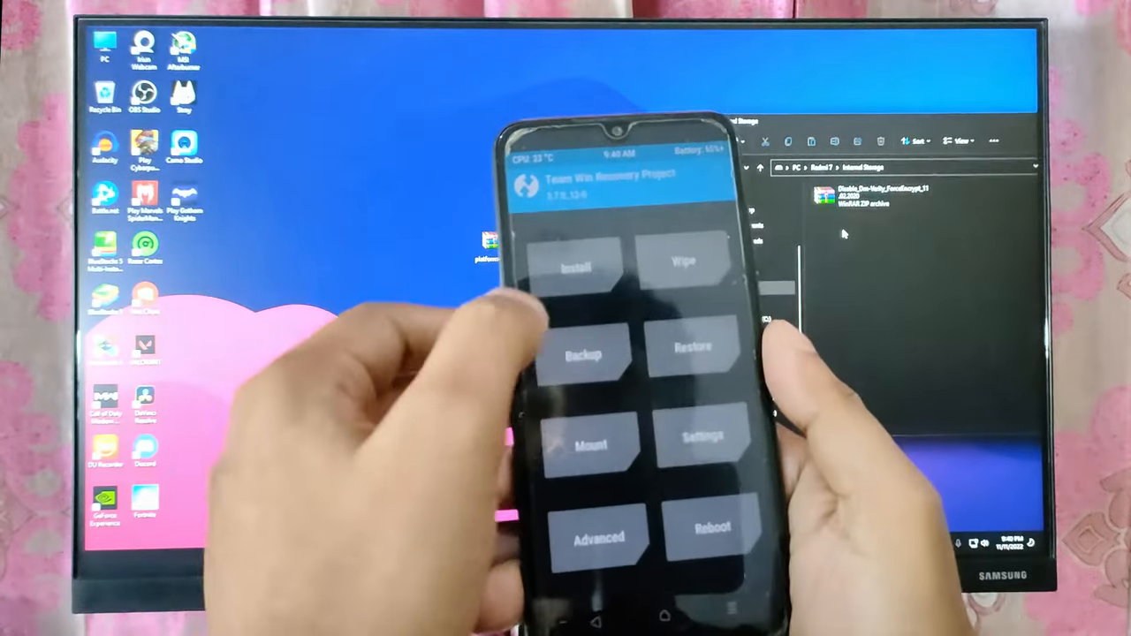
click(576, 267)
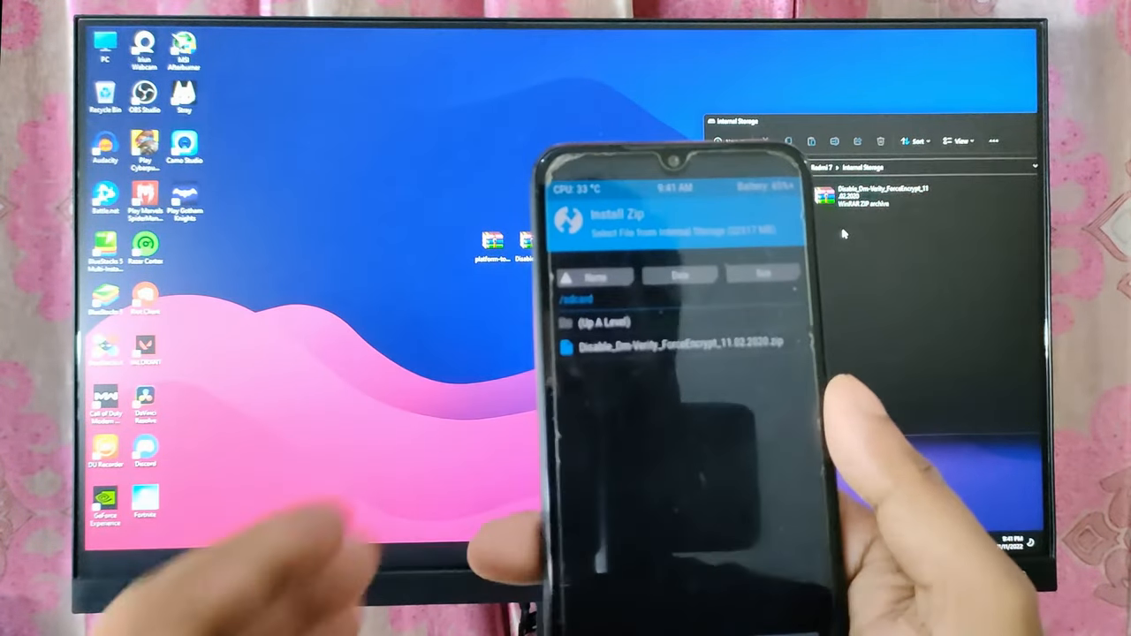